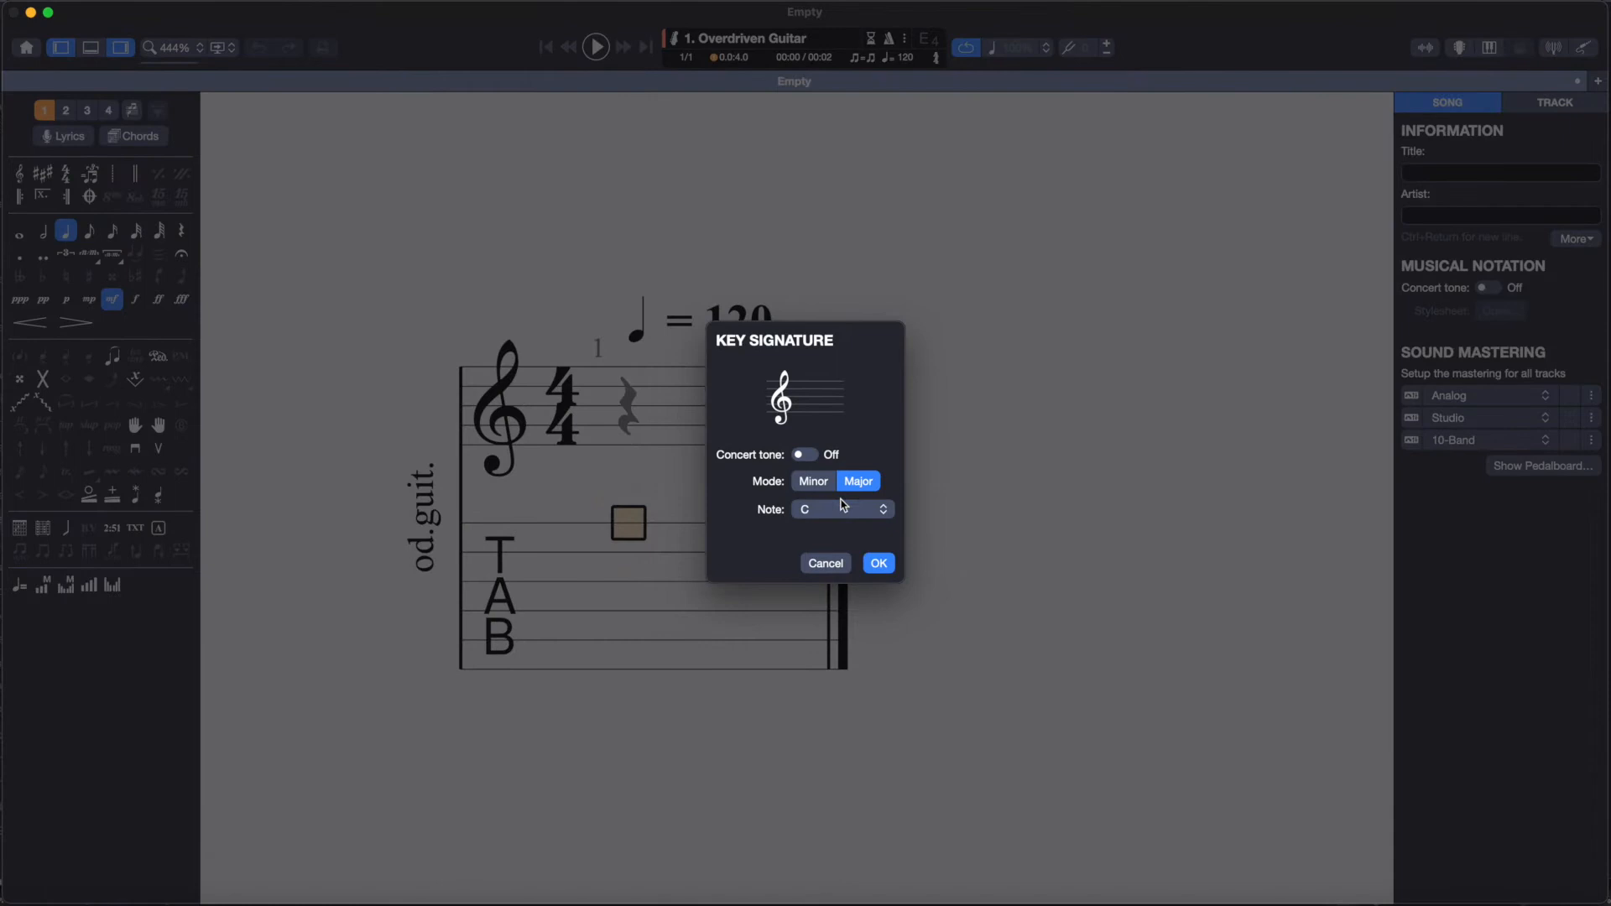
Choose D as the root note for a two-sharp D major key signature.
{"action": "left_click", "coordinate": [878, 563]}
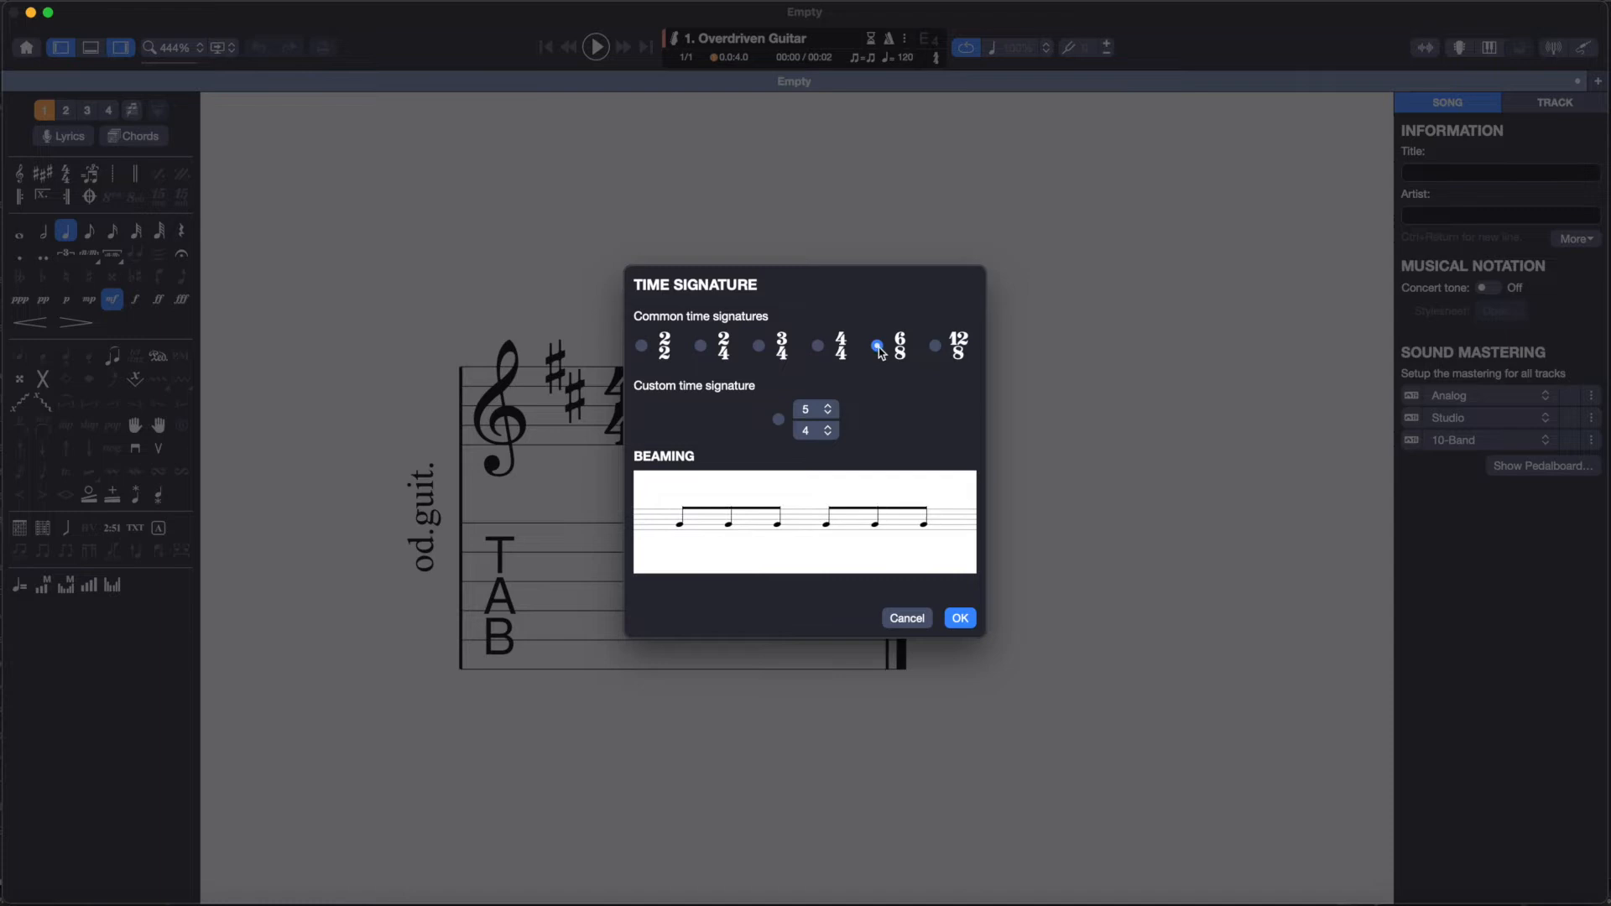
Confirm 6/8 as the score's time signature.
{"action": "left_click", "coordinate": [960, 618]}
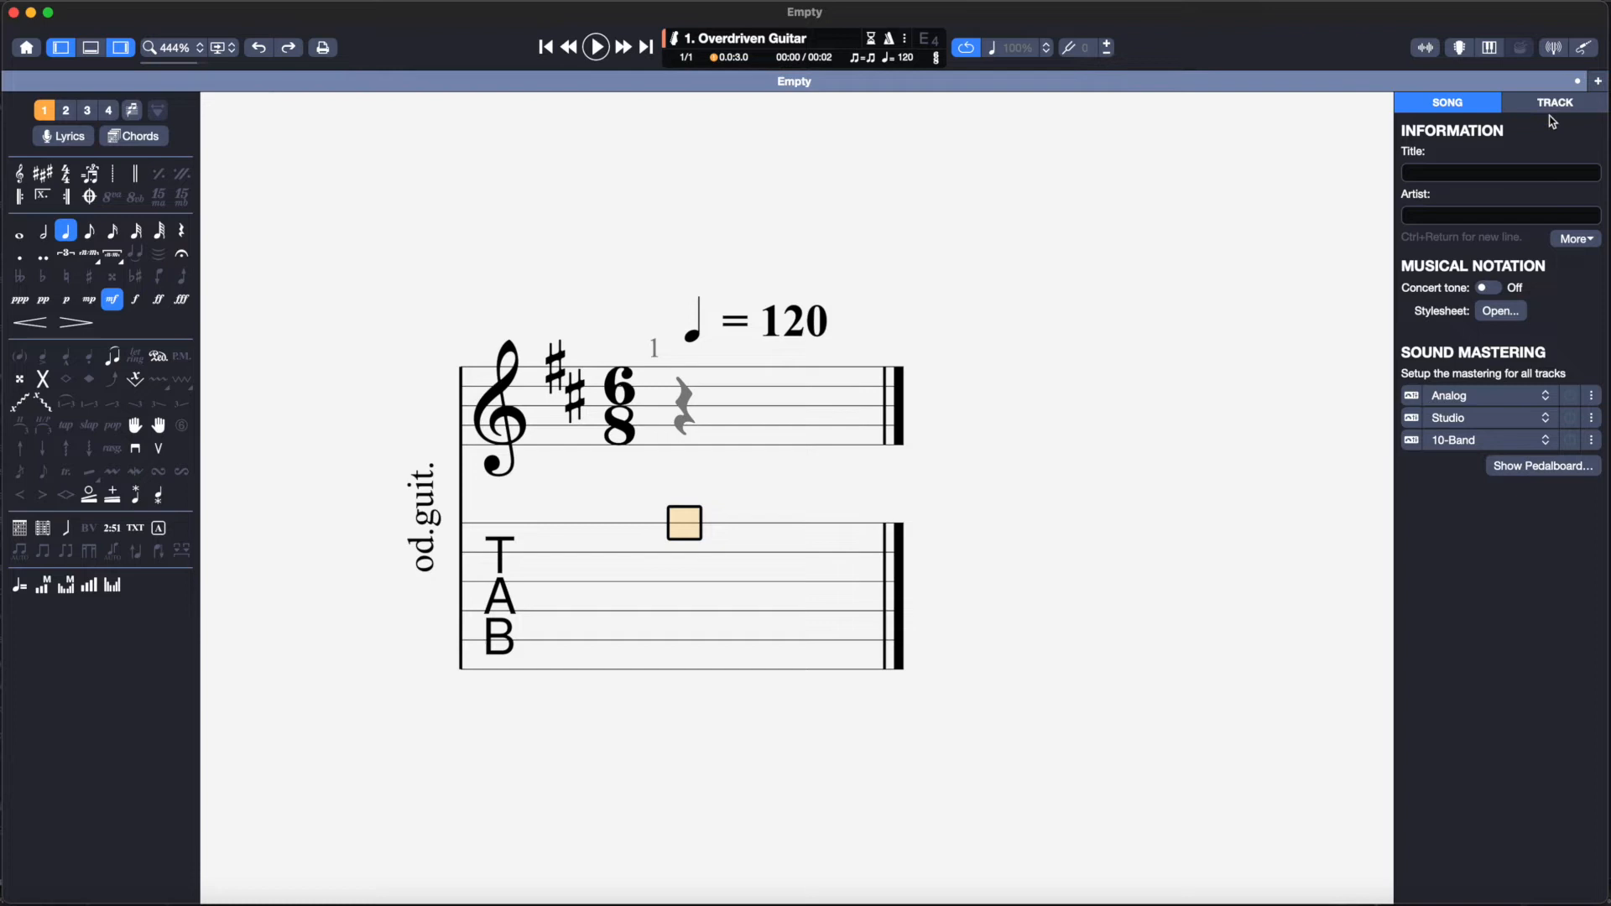
Show the track settings with guitar sound, EADGBE tuning and playing style.
{"action": "left_click", "coordinate": [1553, 101]}
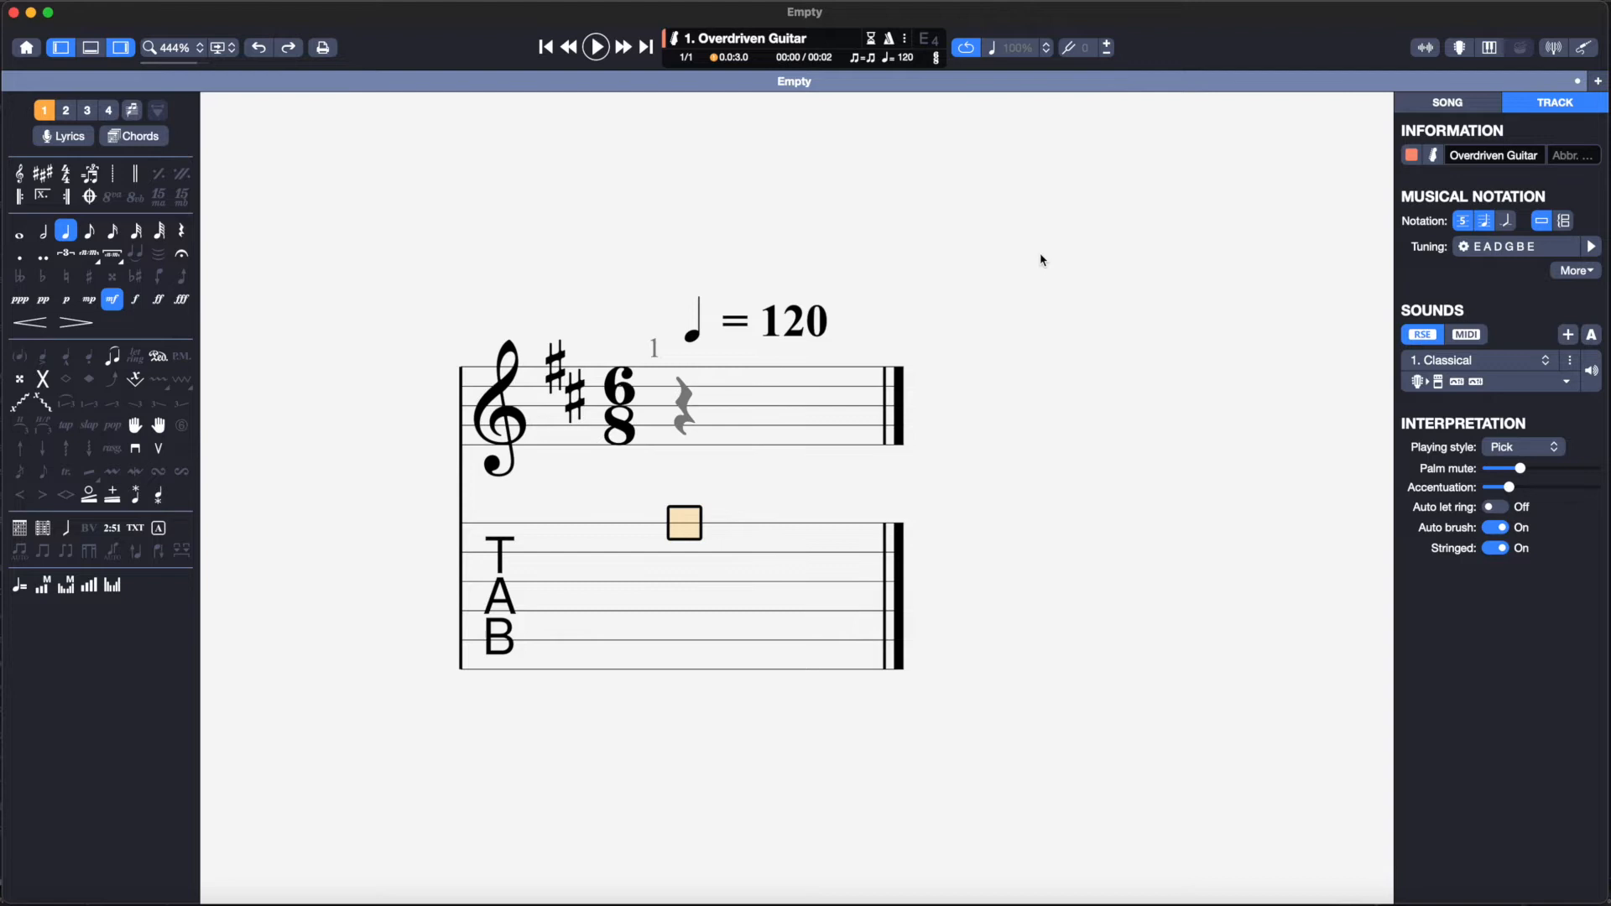
Enter notes in voice 1 and make the opening beat an eighth note.
{"action": "key", "text": "cmd+1"}
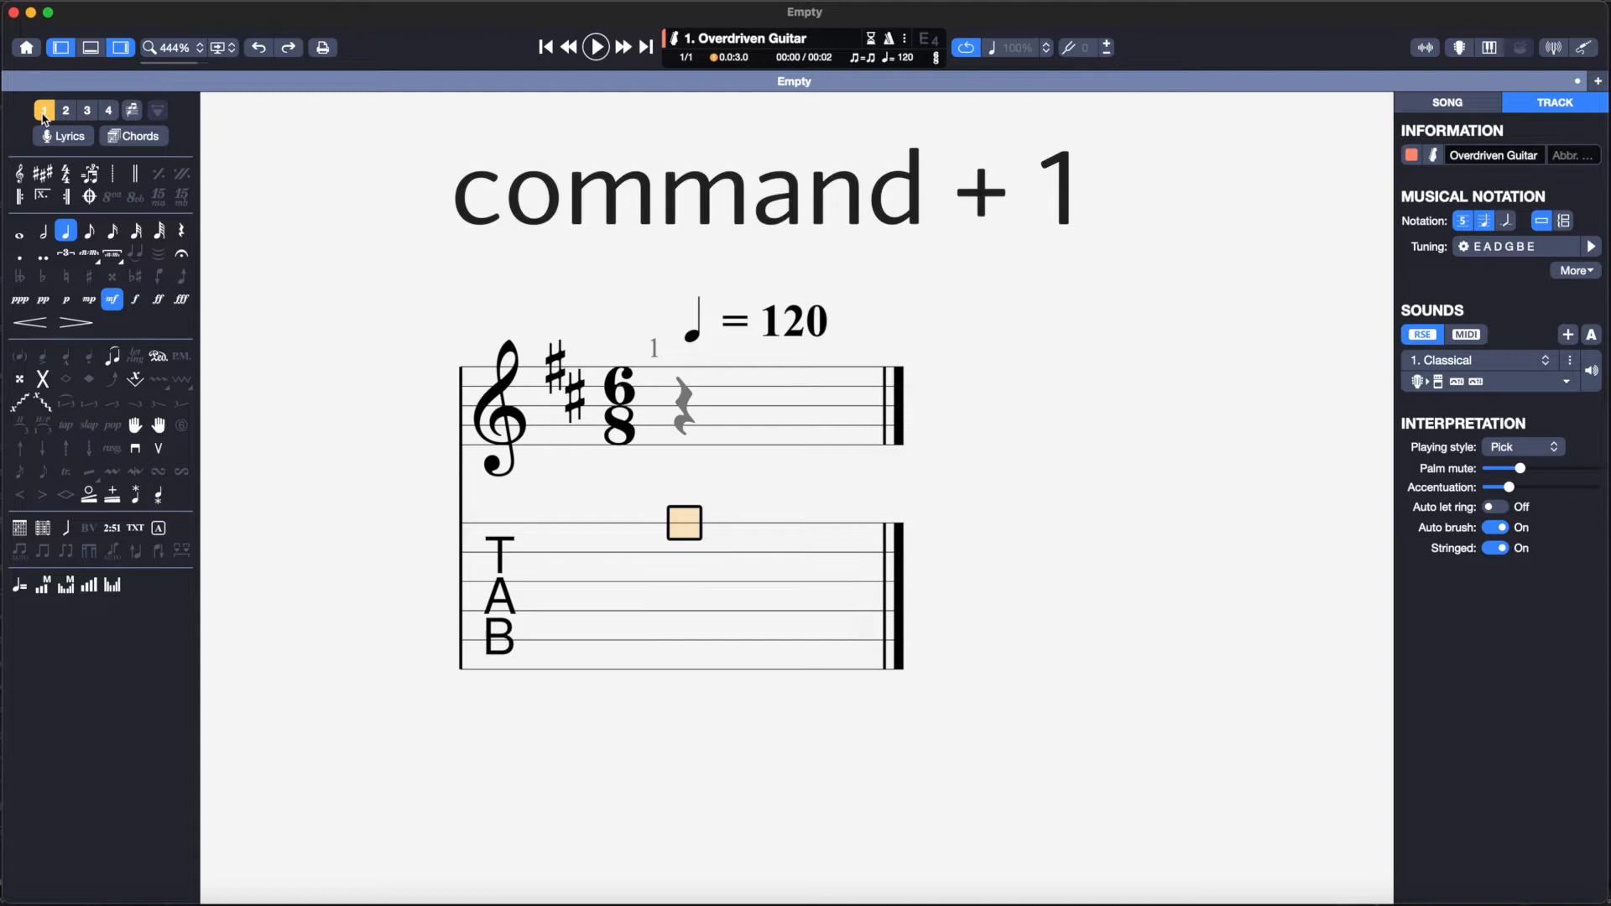
{"action": "left_click", "coordinate": [88, 230]}
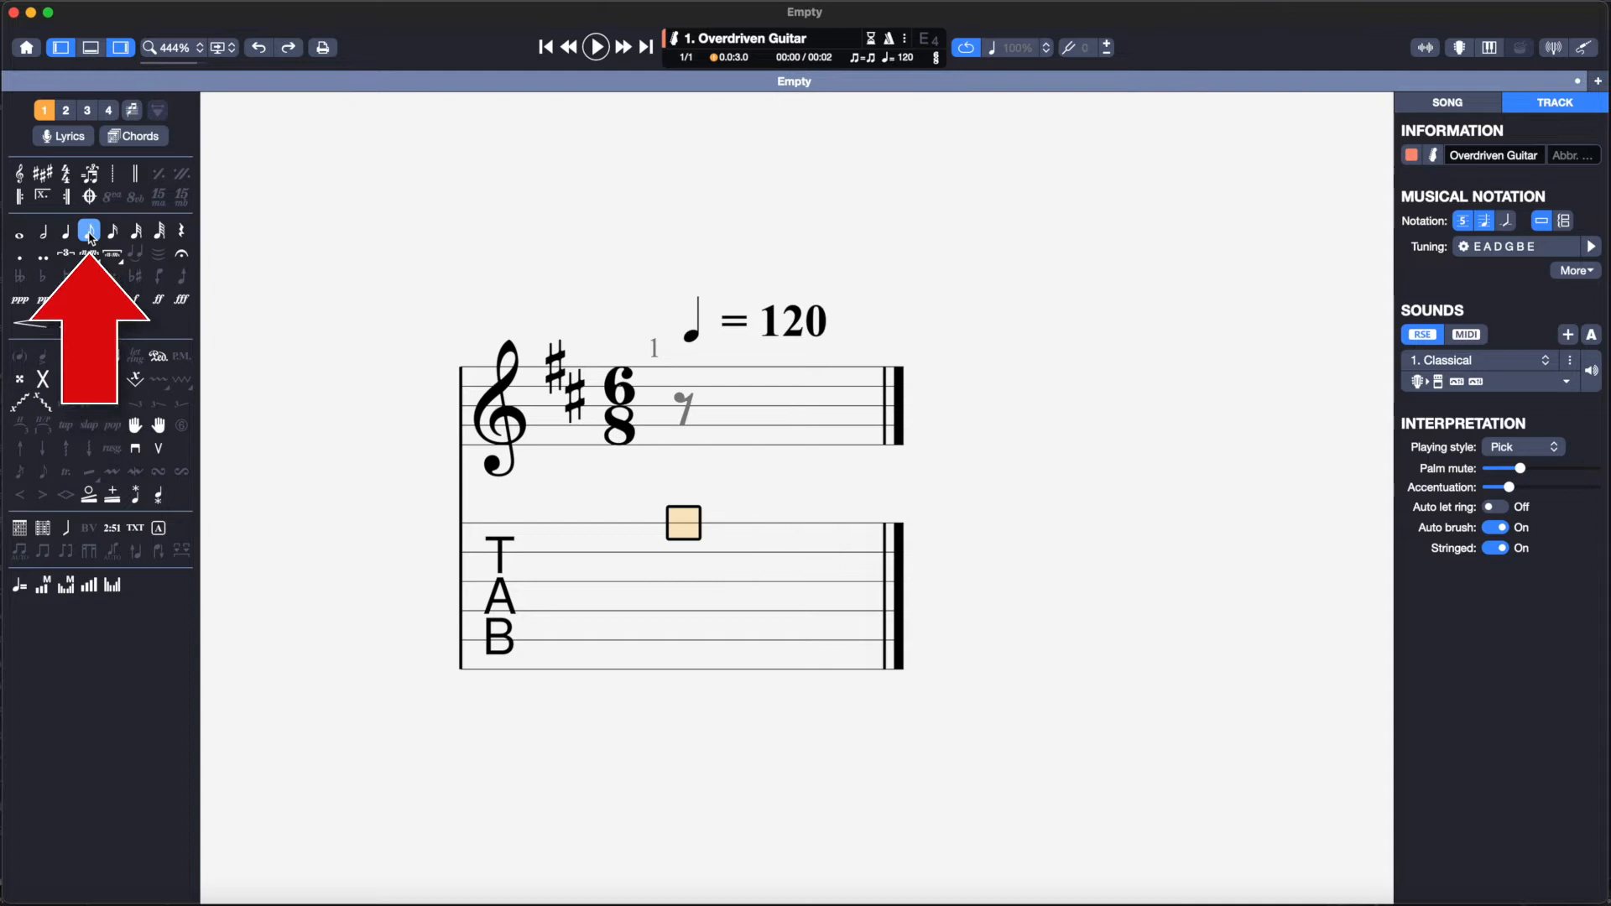
{"action": "left_click", "coordinate": [134, 231]}
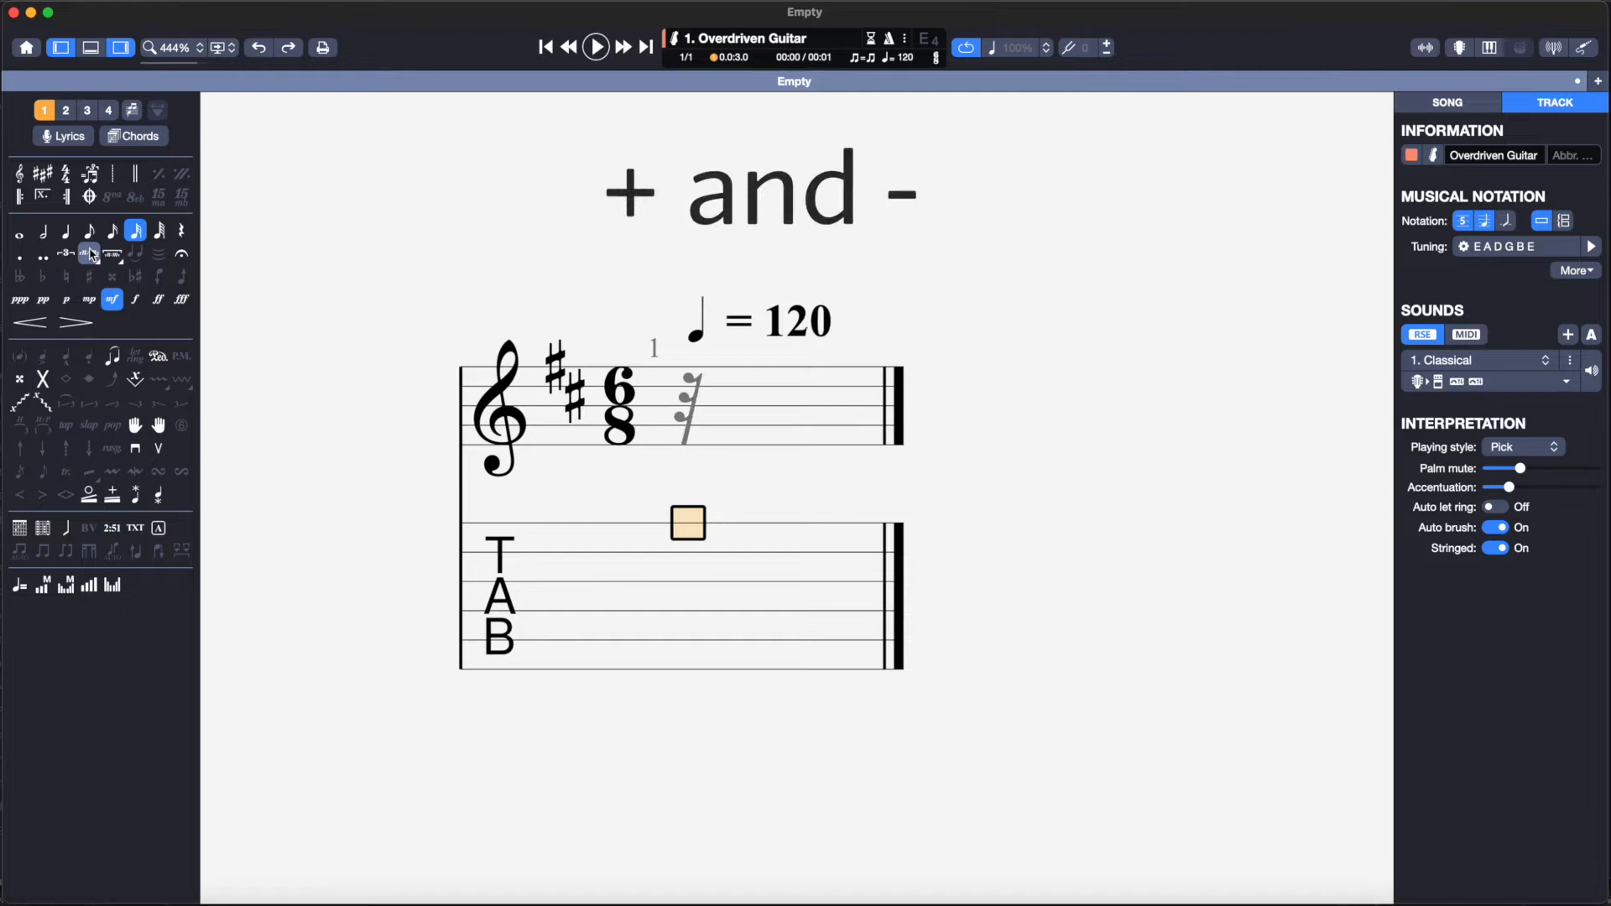
{"action": "left_click", "coordinate": [90, 230]}
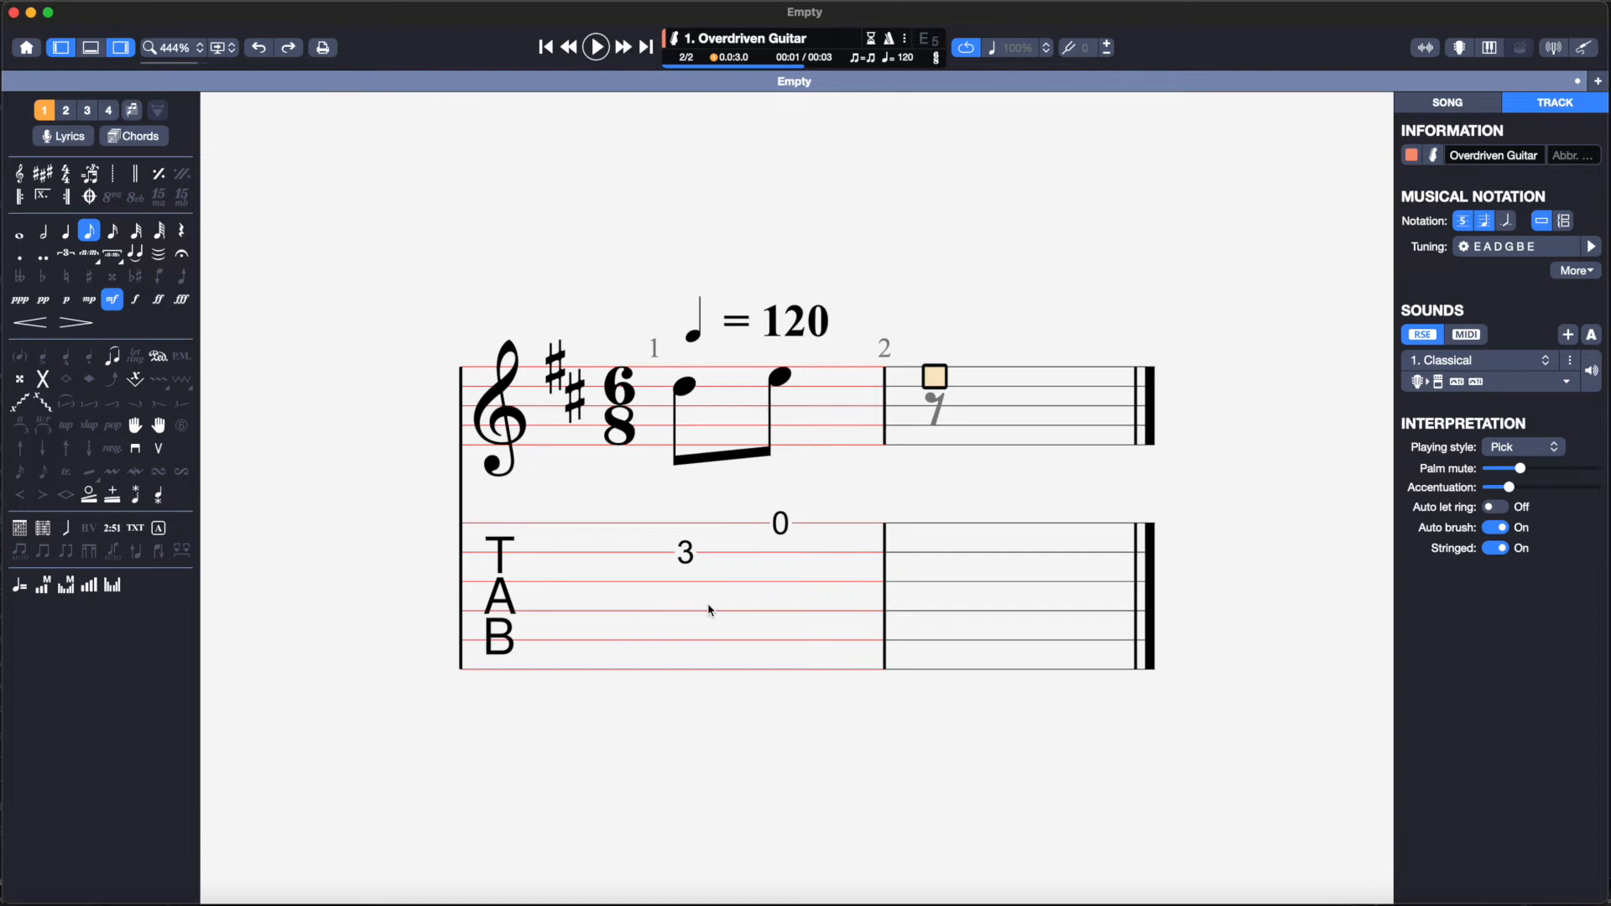
{"action": "mouse_move", "coordinate": [183, 193]}
{"action": "type", "text": "2 0 2 3 2 3"}
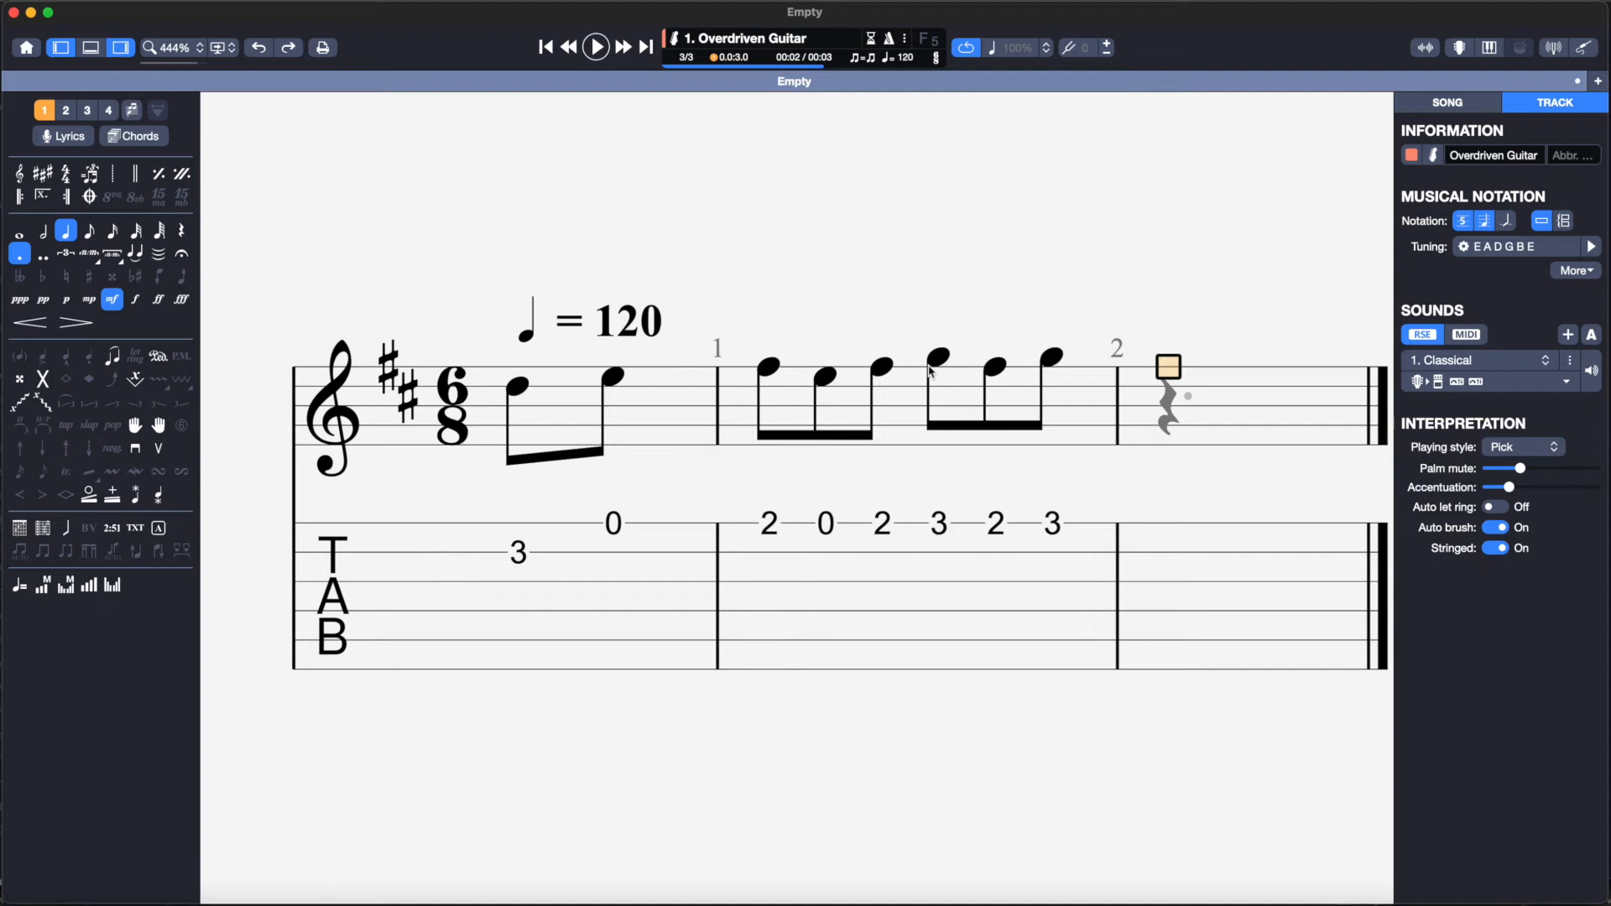
Add the dotted-quarter rest after fret 2 in bar three, then select all notes.
{"action": "key", "text": "r"}
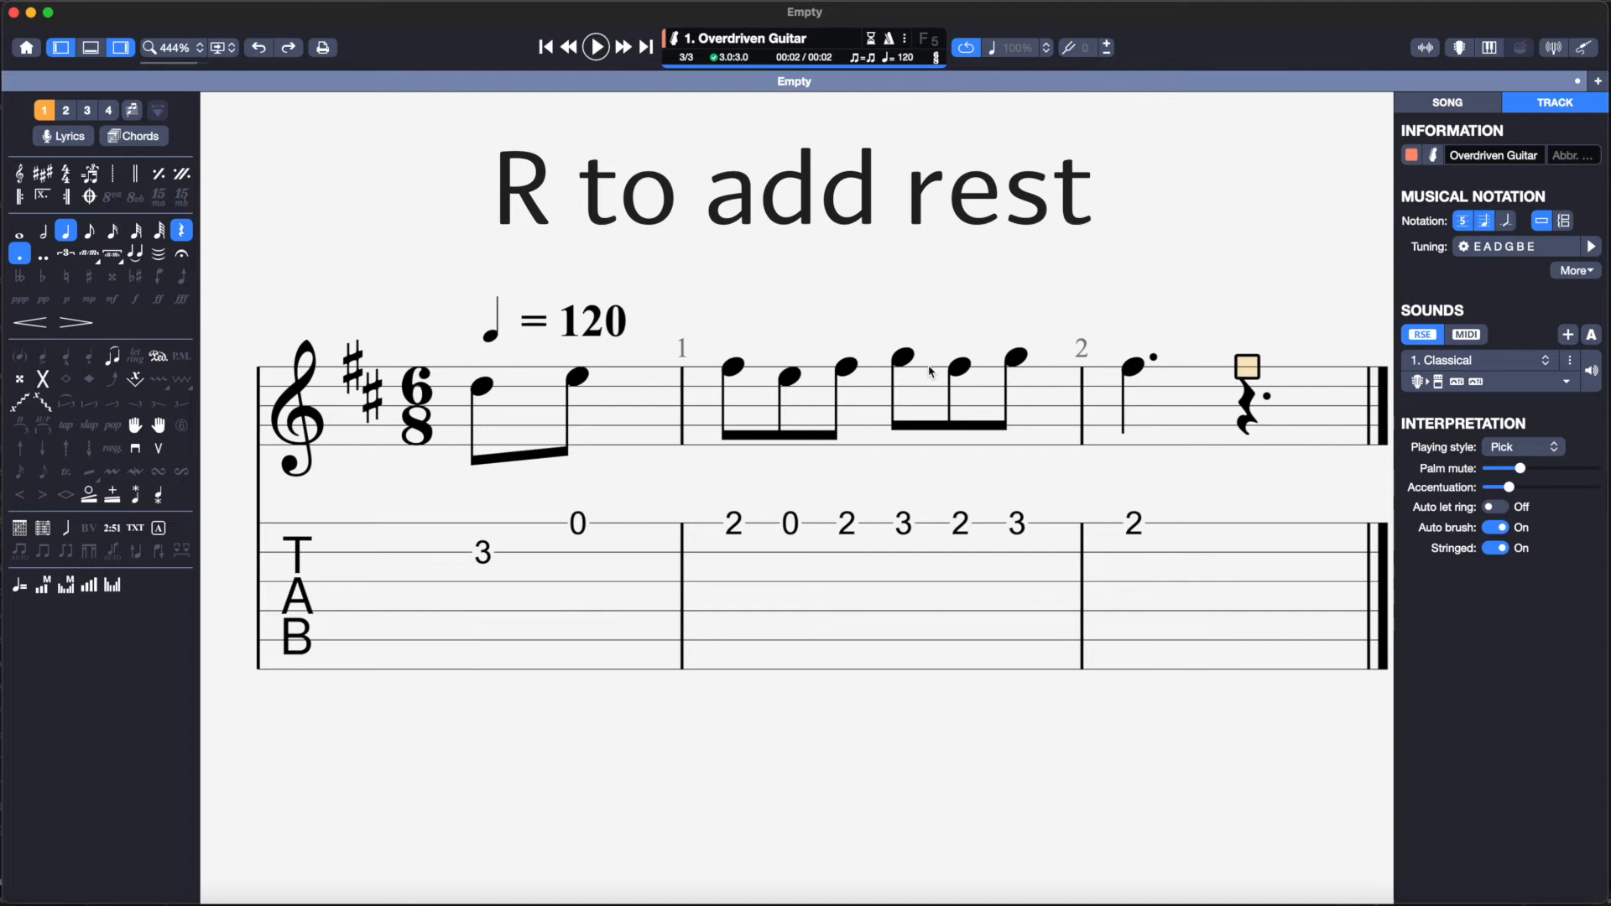
{"action": "key", "text": "cmd+a"}
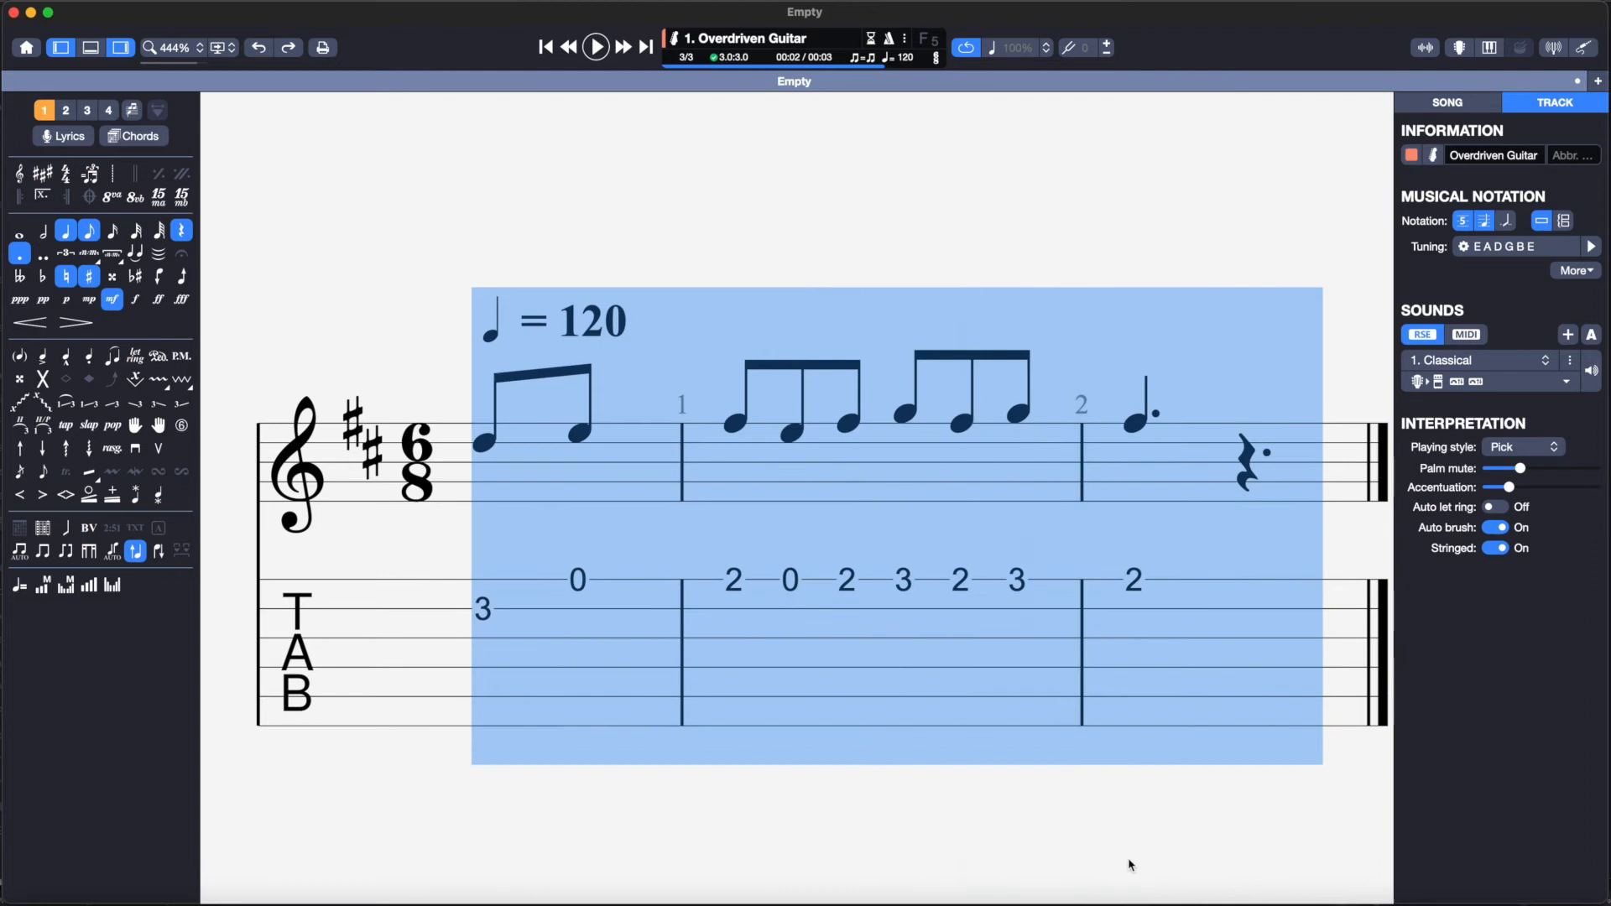
Switch to voice 2 so the melody stems stay pointing up.
{"action": "key", "text": "cmd+2"}
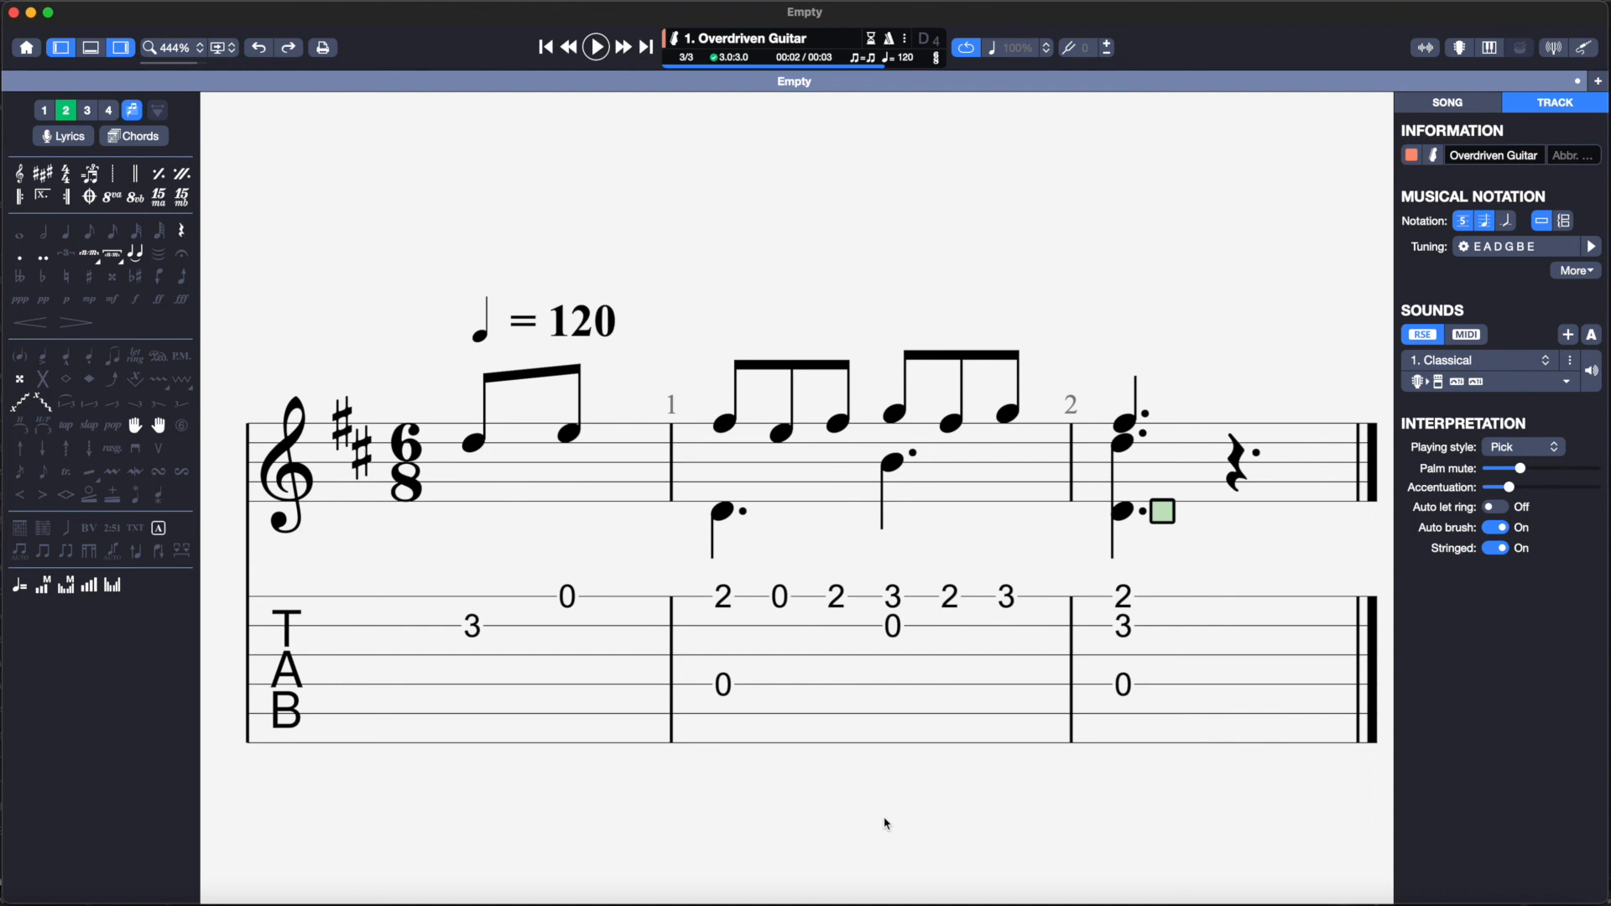
Play the two-voice score back from the beginning.
{"action": "key", "text": "shift+space"}
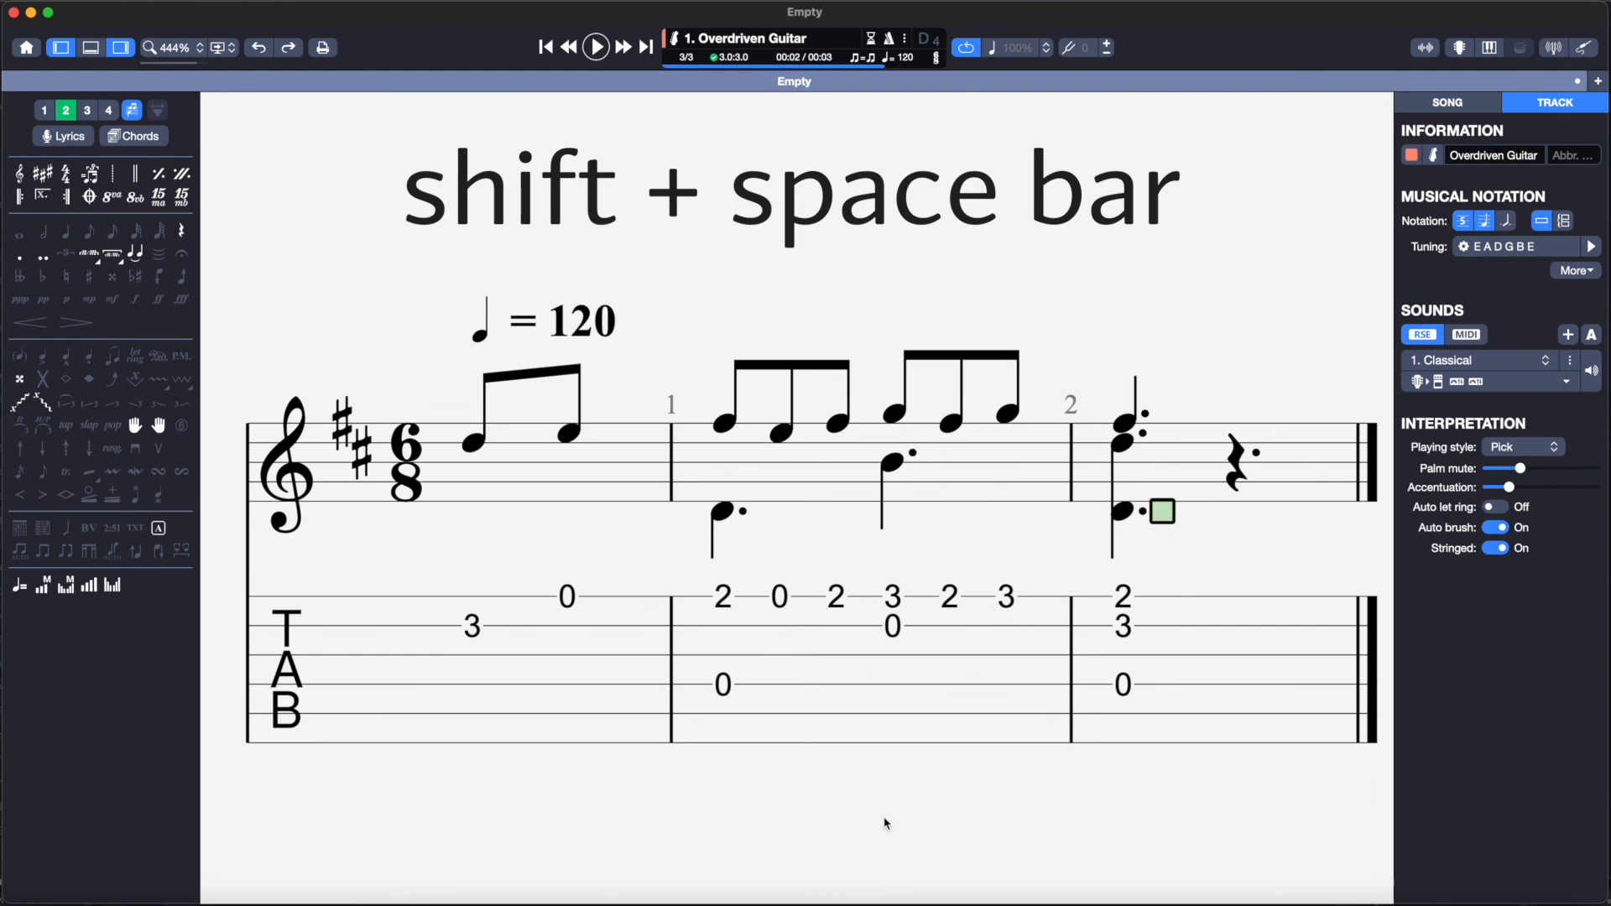